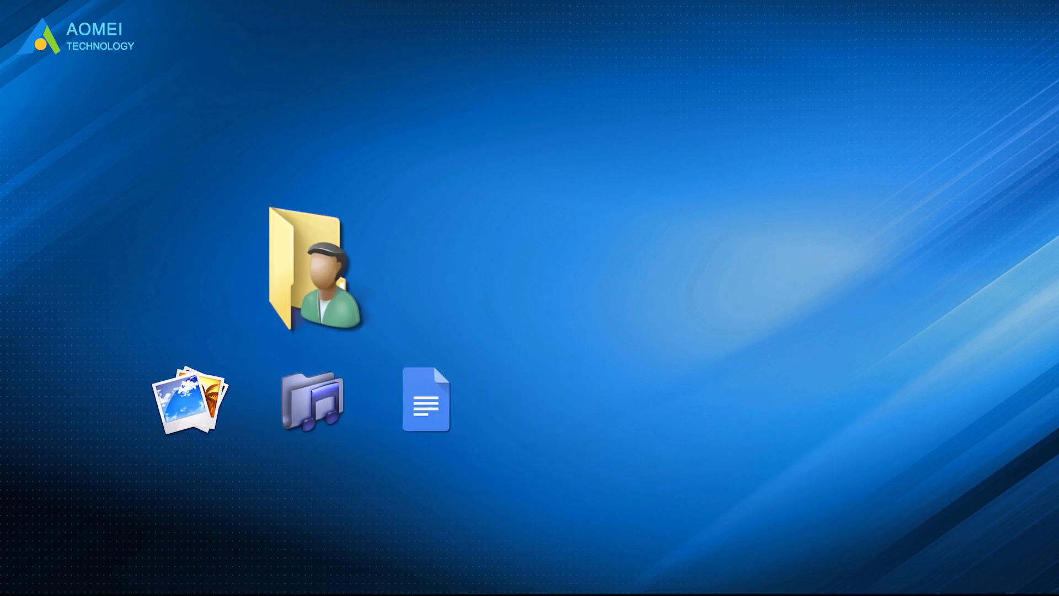
# Bring up the context menu of the first 500 GB disk in the disk map
pyautogui.click(643, 233)
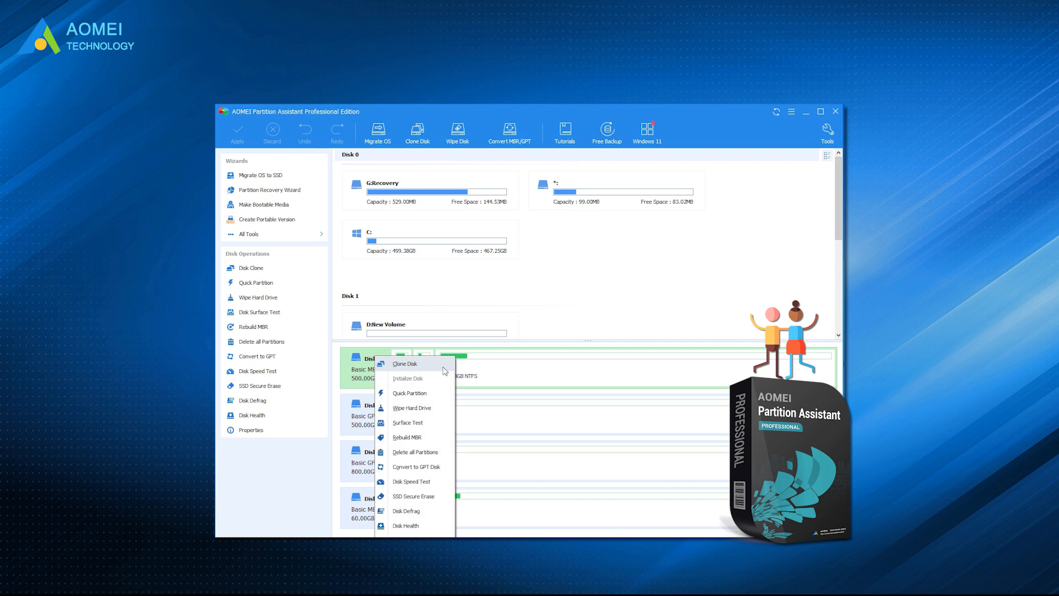
pyautogui.click(404, 363)
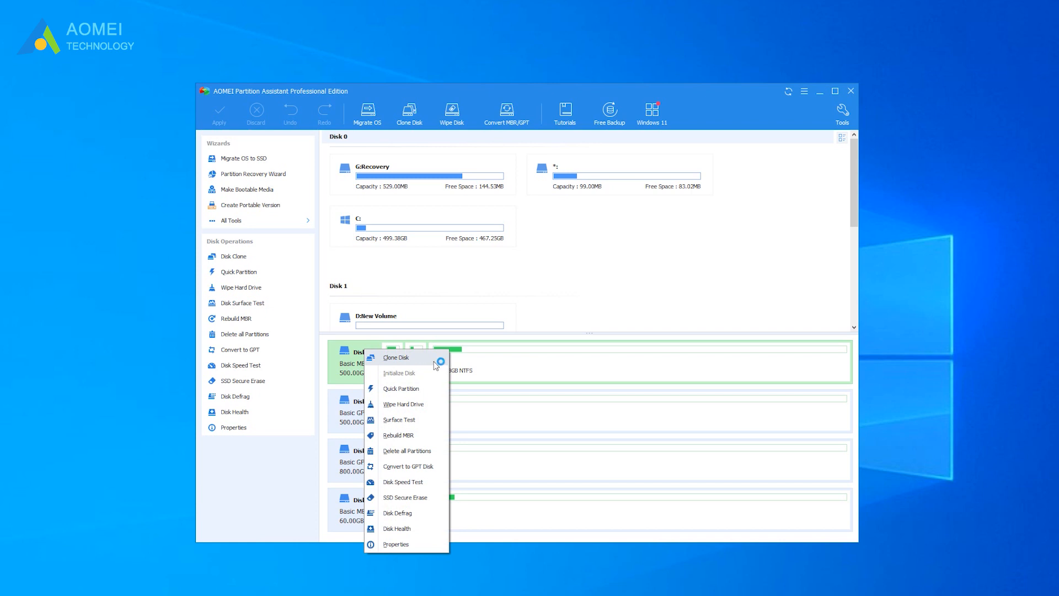
# Start Clone Disk Quickly for the first disk, targeting Disk 2 with SSD performance optimization
pyautogui.click(397, 358)
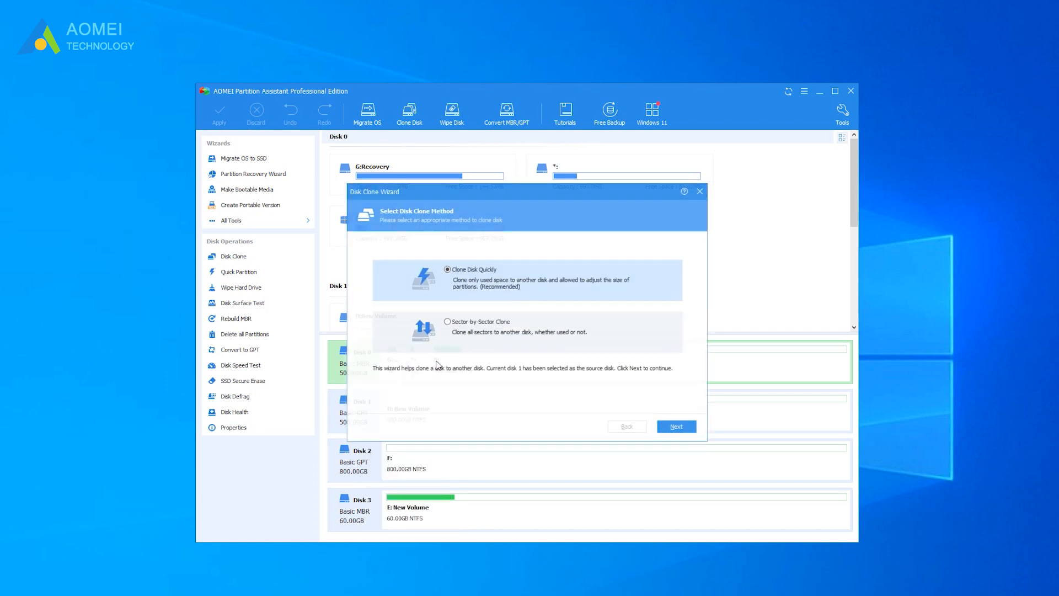
pyautogui.click(675, 426)
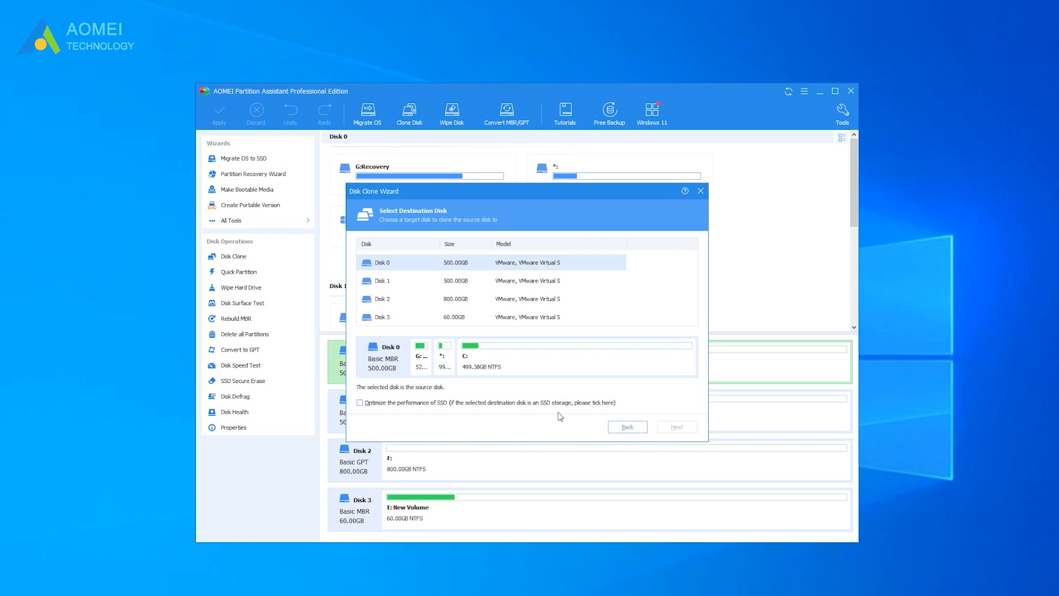
pyautogui.click(360, 403)
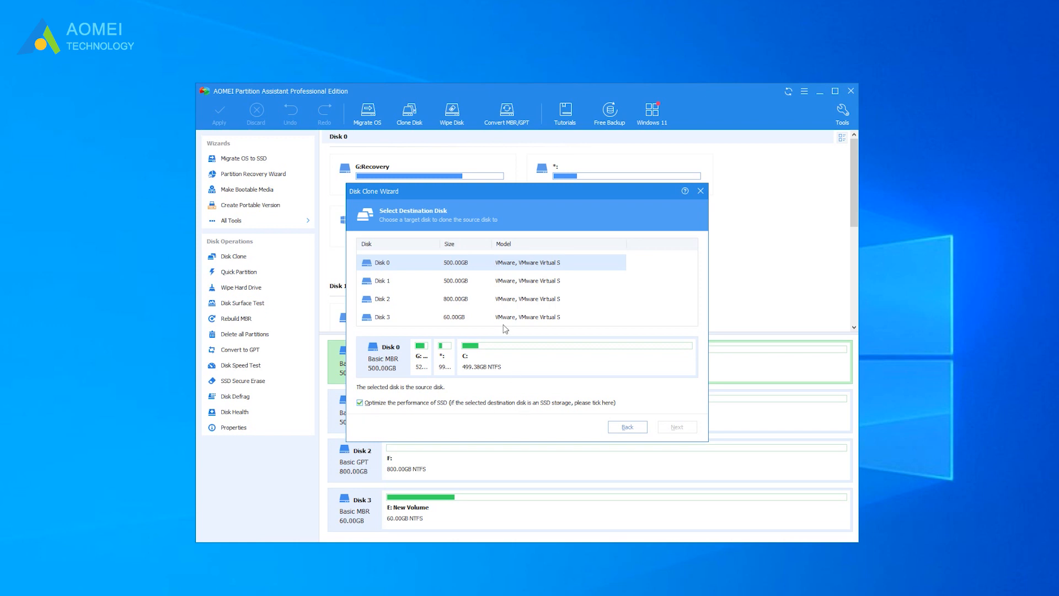
pyautogui.click(382, 280)
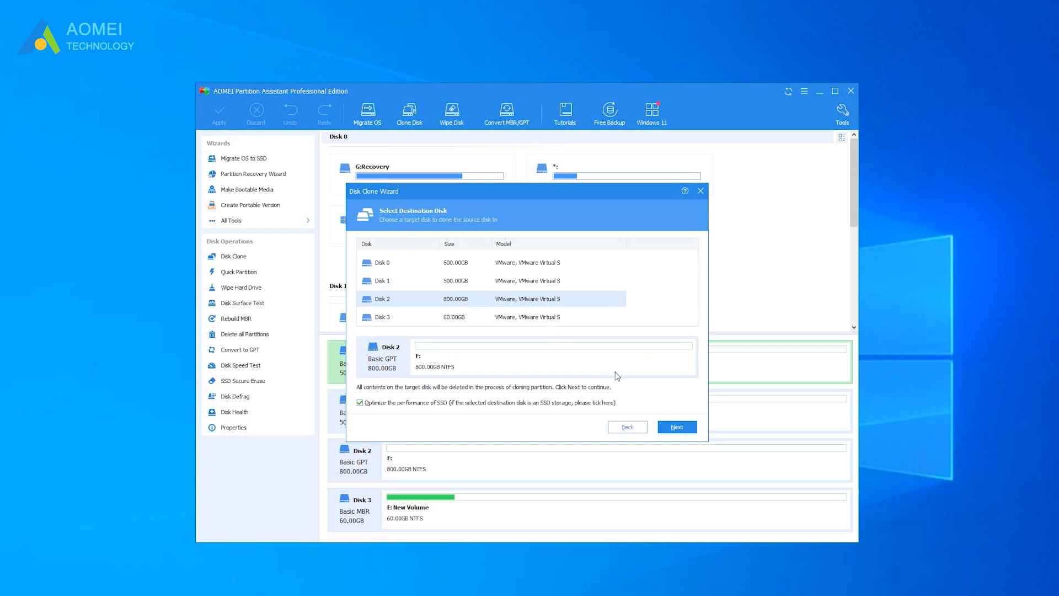
pyautogui.click(675, 426)
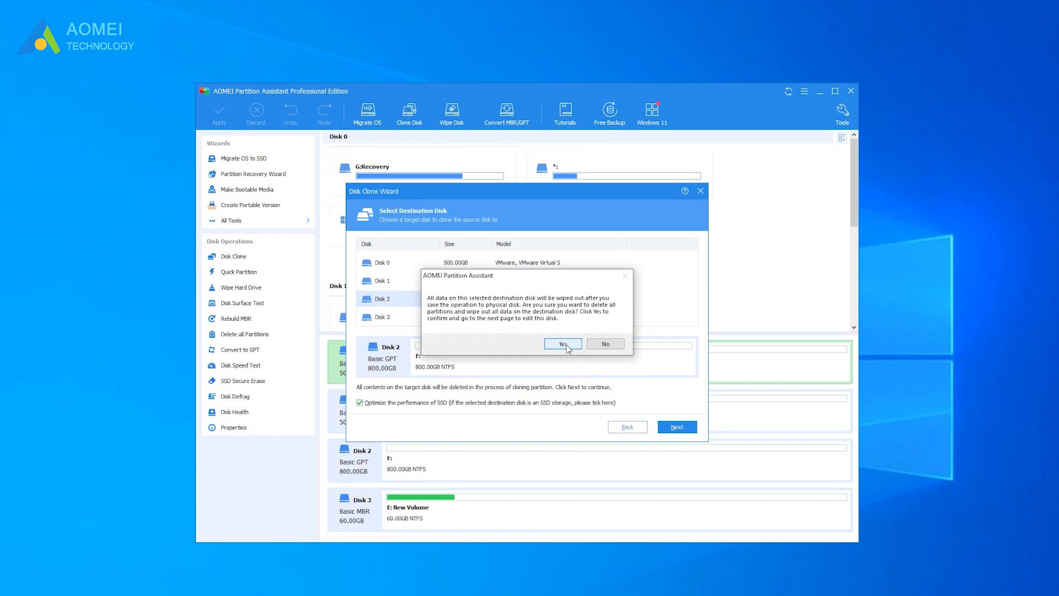
# Confirm wiping Disk 2, clone without resizing partitions, and finish the wizard to queue the clone
pyautogui.click(563, 344)
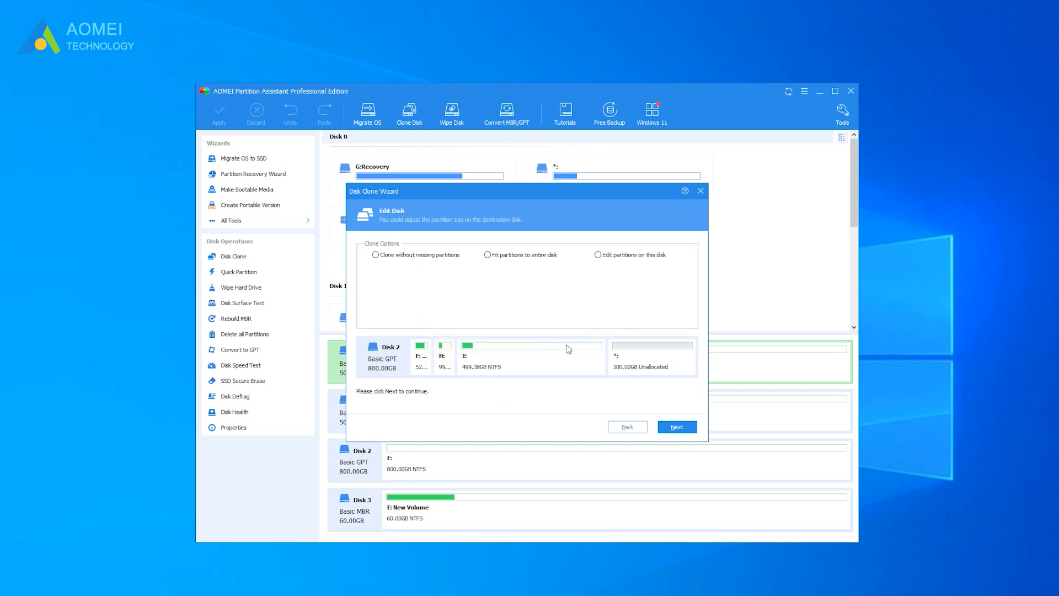
pyautogui.click(375, 255)
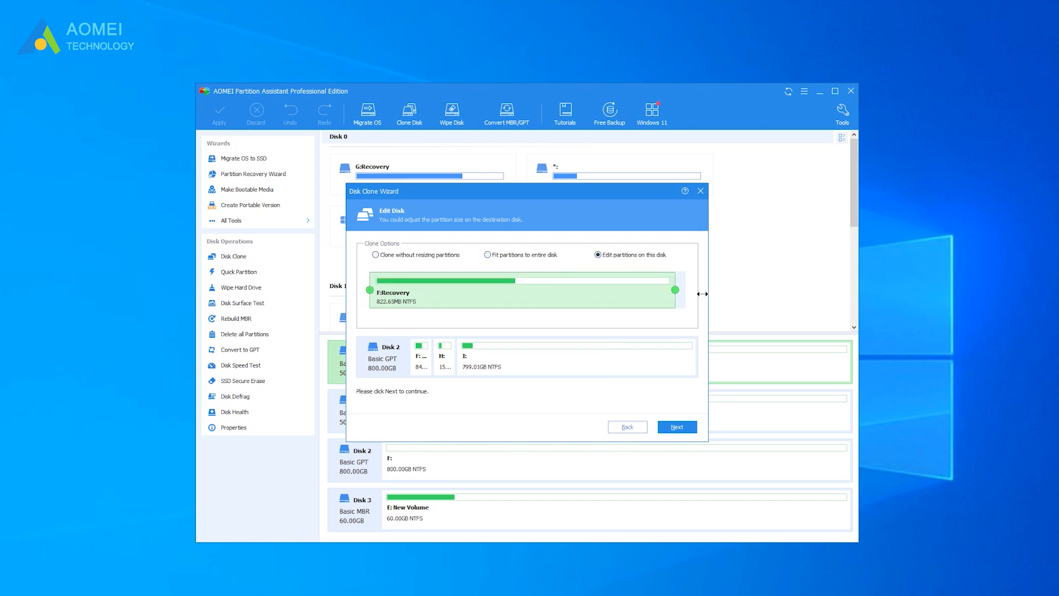
pyautogui.click(375, 255)
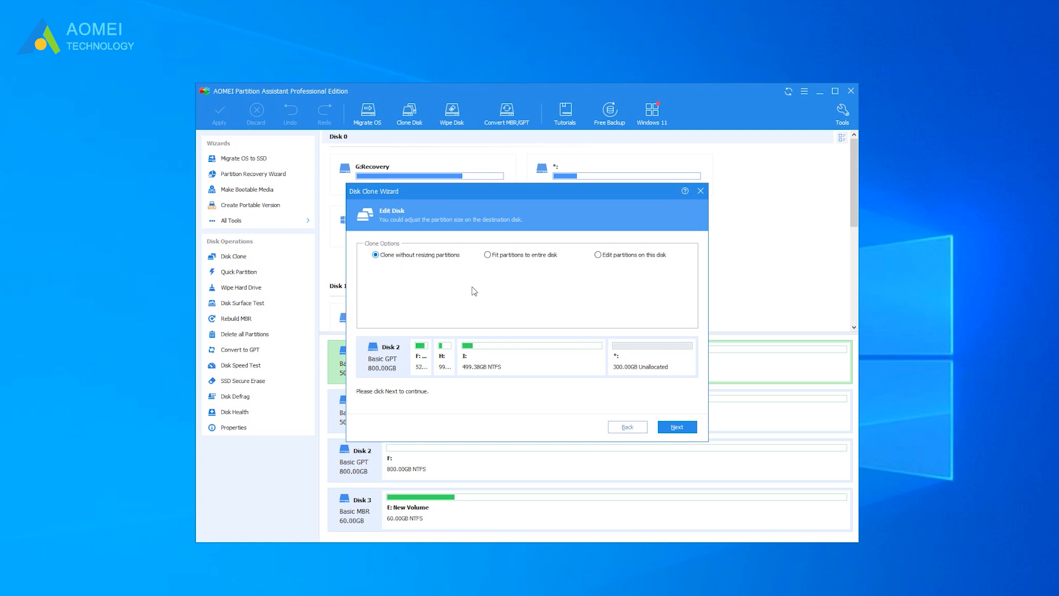
pyautogui.click(676, 426)
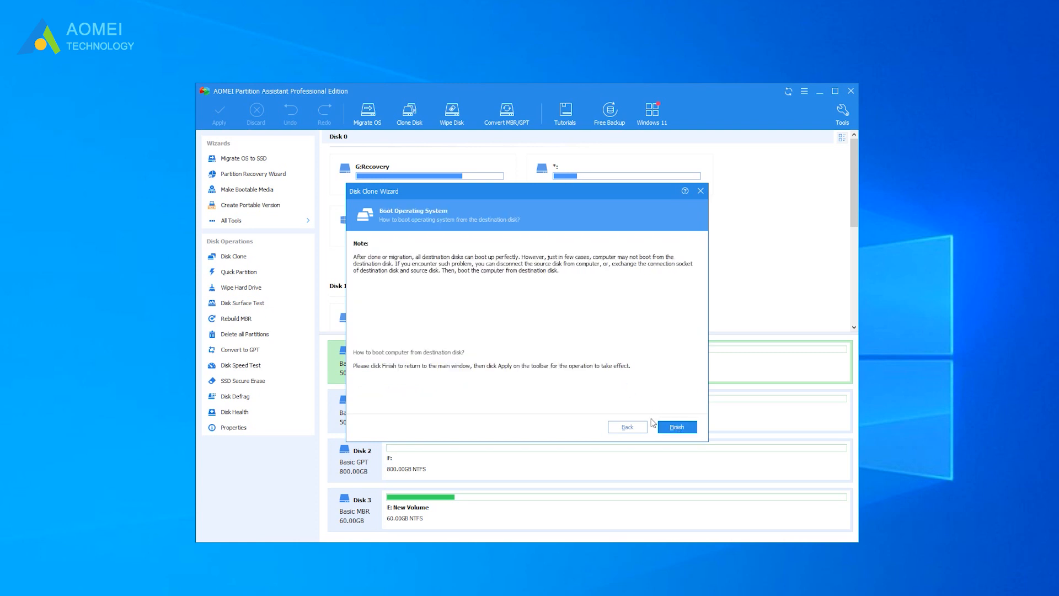
pyautogui.moveTo(397, 354)
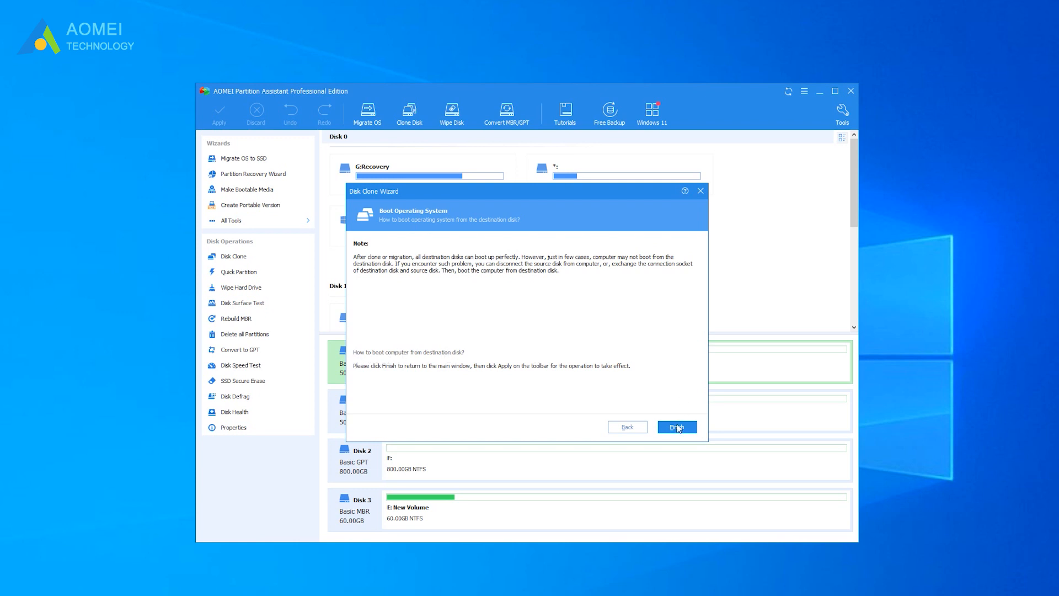
pyautogui.click(676, 427)
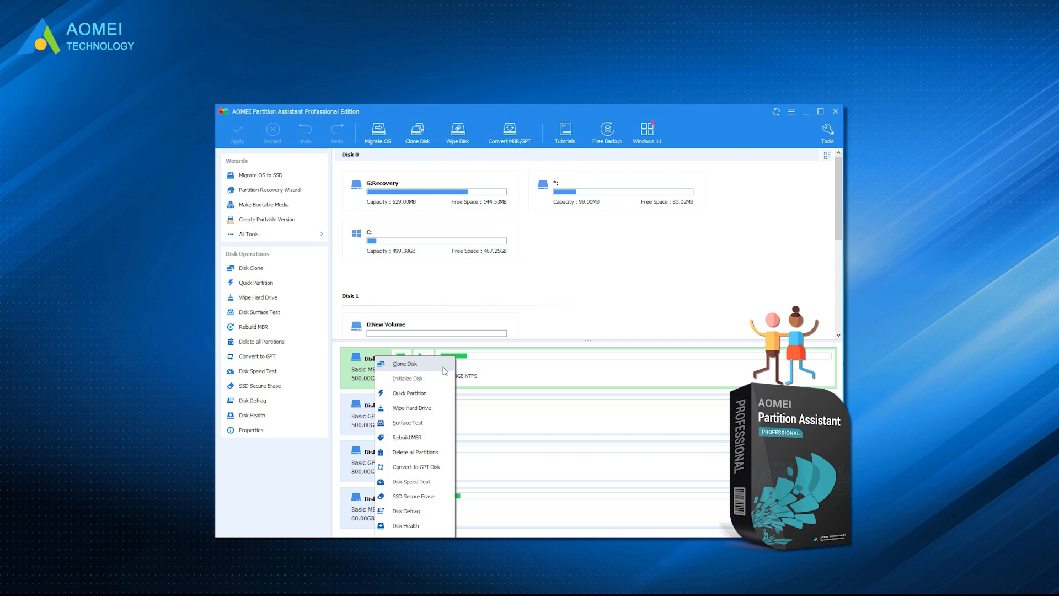
# Show the All Tools panel with the clone, recovery and conversion wizards
pyautogui.click(248, 234)
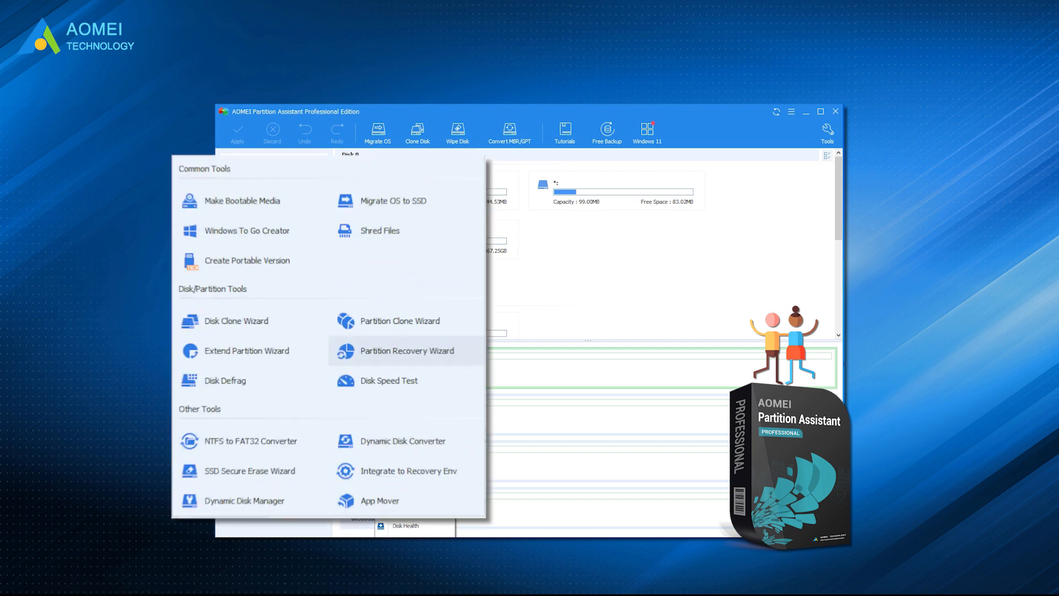